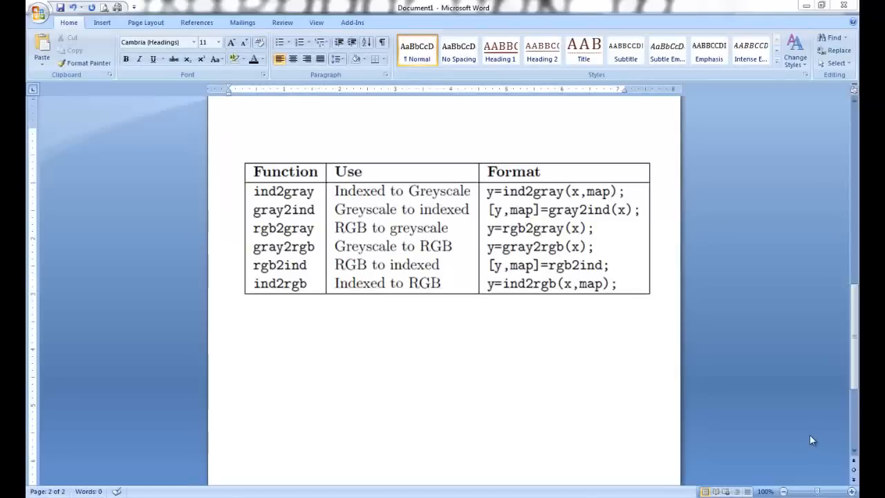
mouse_move(266, 196)
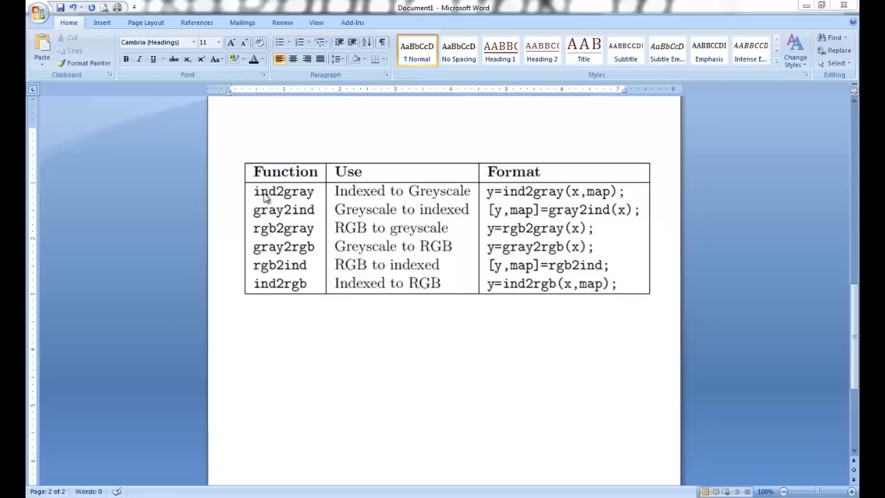
mouse_move(260, 192)
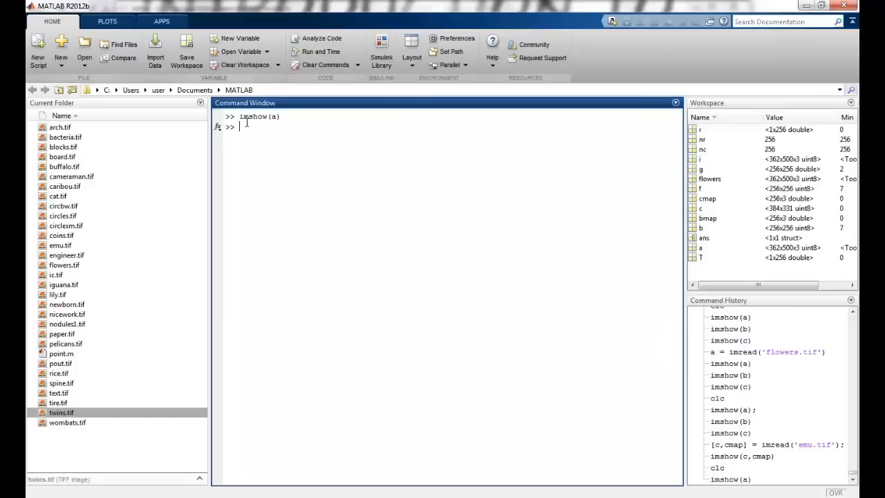
type("figure, imshow(b)")
type("figure, imshow(c,cmap")
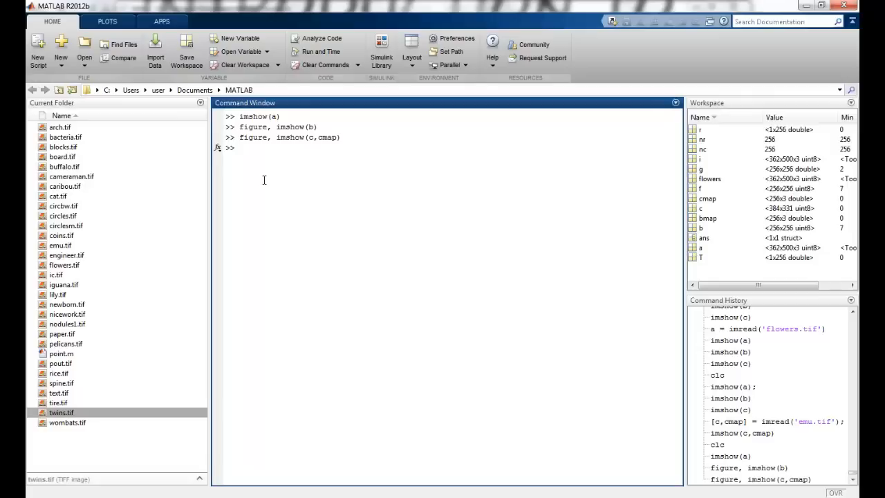
type("y = ind2gray(c,cmap);")
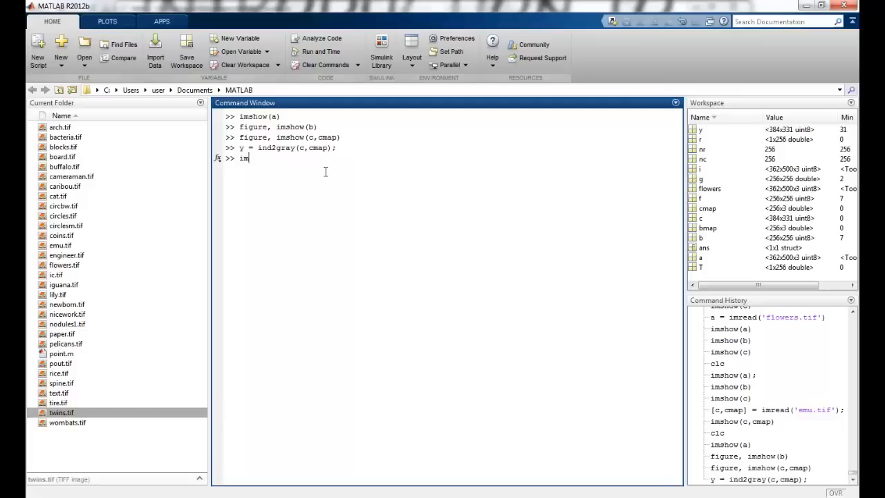
type("imshow(y)")
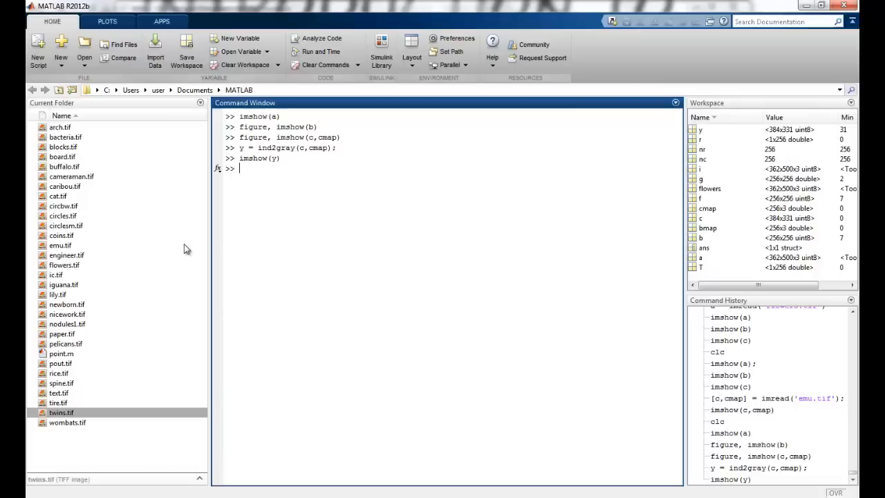
type("x= rgb2gray")
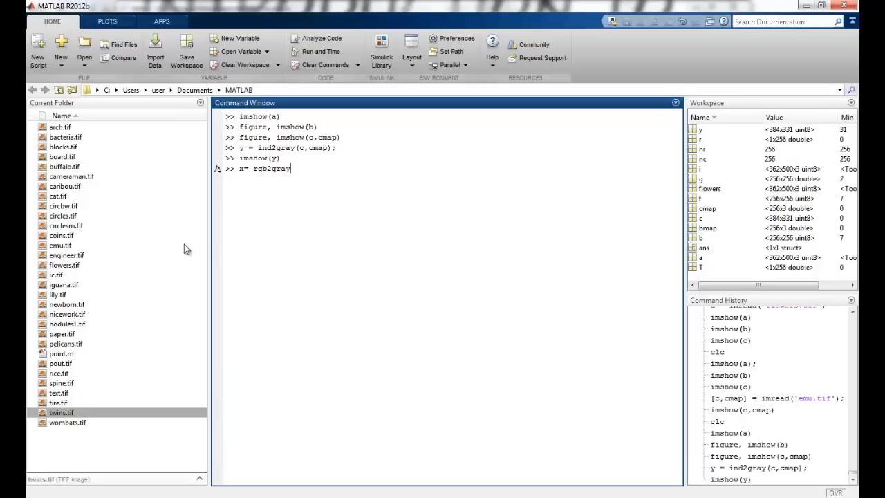
type("(a)")
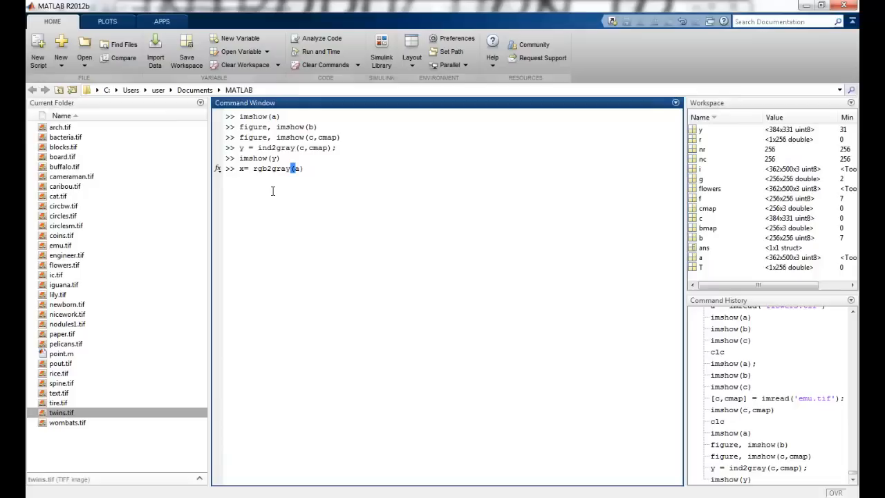